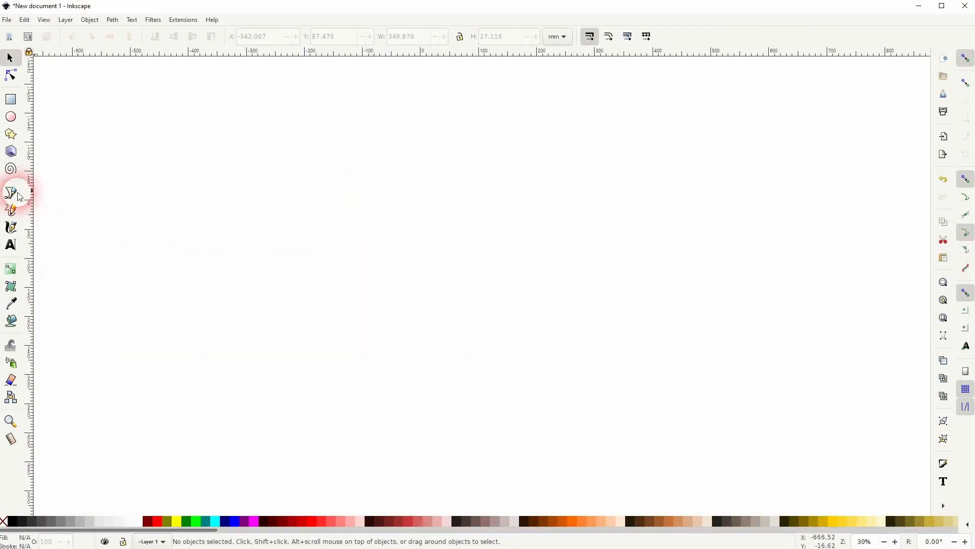
- Measure the selected horizontal line end to end with the Measure tool, reading about 1434.8 px at 0°
{"action": "left_click", "coordinate": [10, 193]}
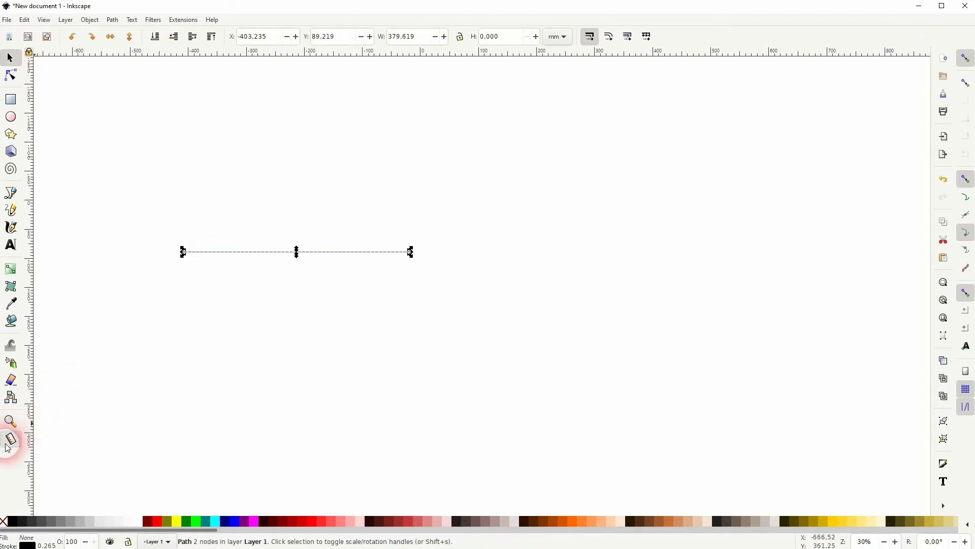
{"action": "left_click", "coordinate": [10, 438]}
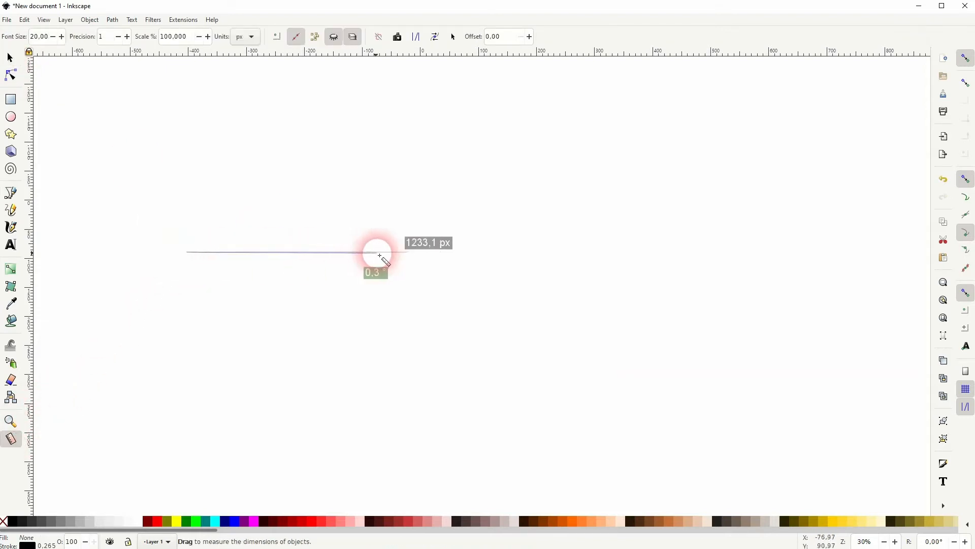
{"action": "left_click_drag", "start_coordinate": [376, 254], "coordinate": [486, 13]}
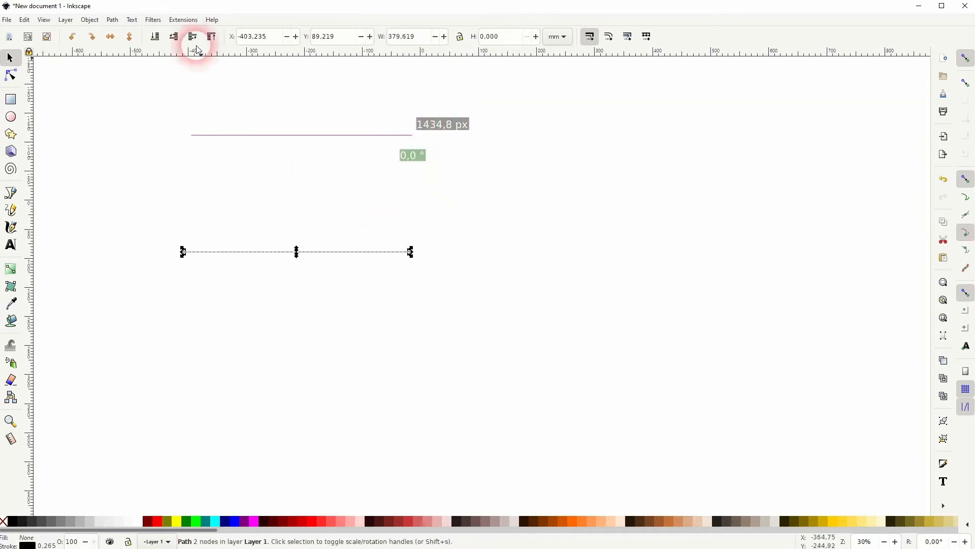
- Launch Extensions > Visualize Path > Measure Path with Live preview, labelling the line 1434.78 px
{"action": "left_click", "coordinate": [183, 20]}
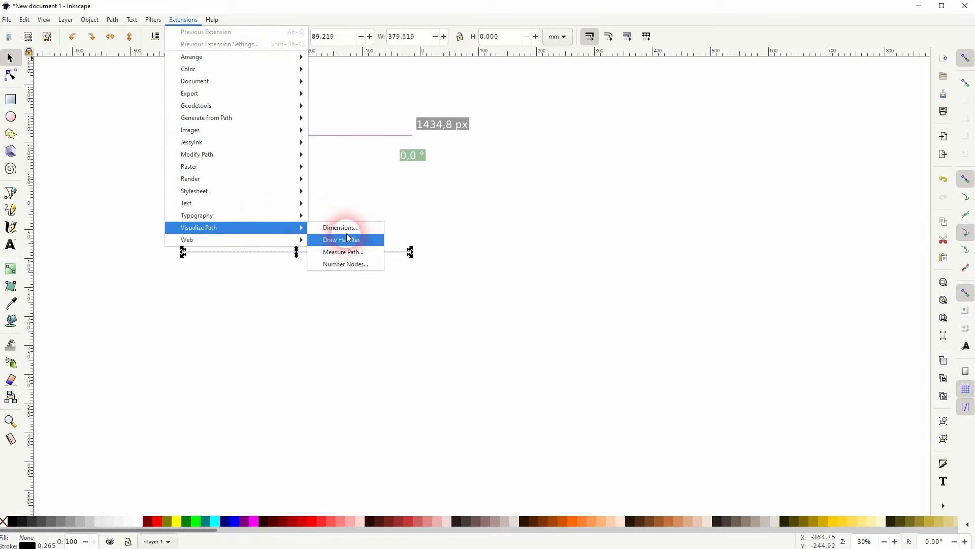
{"action": "left_click", "coordinate": [342, 251]}
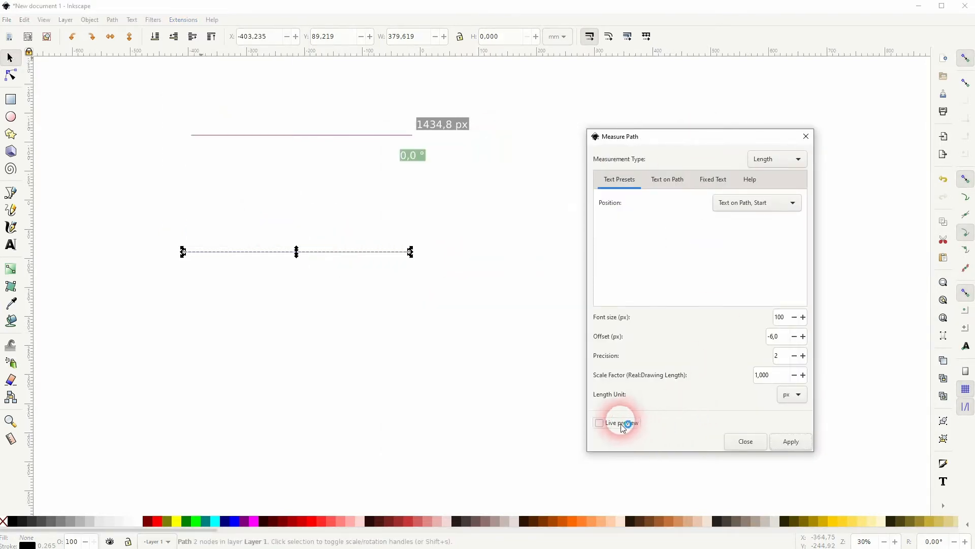
{"action": "left_click", "coordinate": [599, 423]}
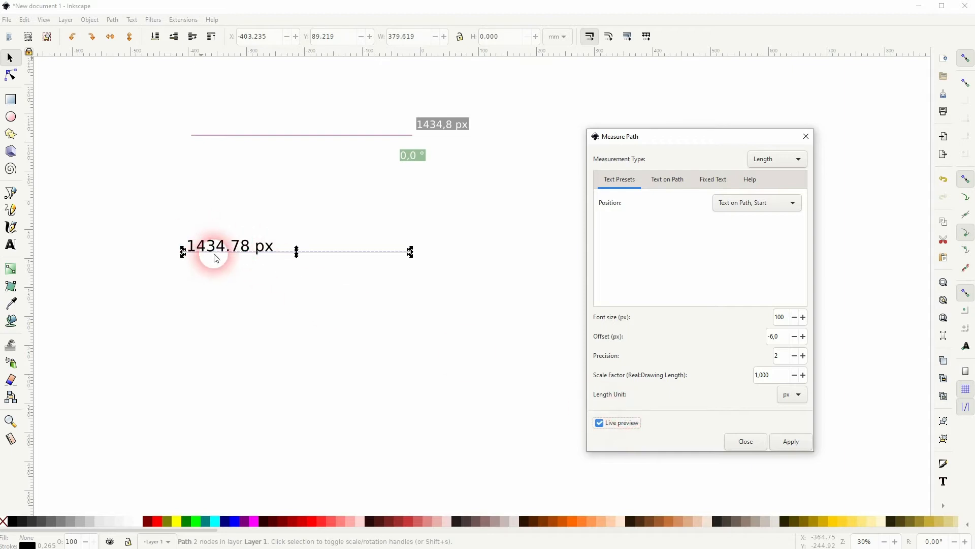
{"action": "left_click", "coordinate": [780, 317]}
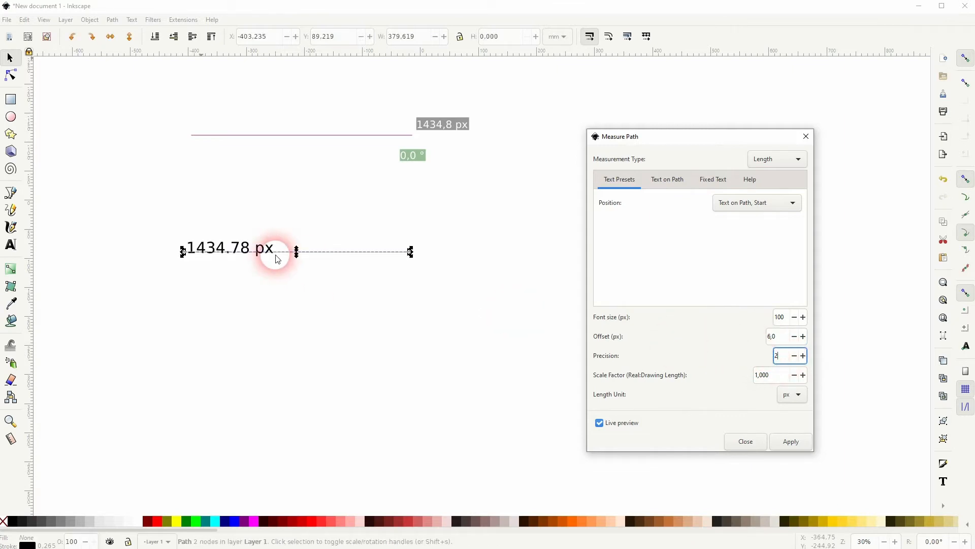
{"action": "mouse_move", "coordinate": [208, 260]}
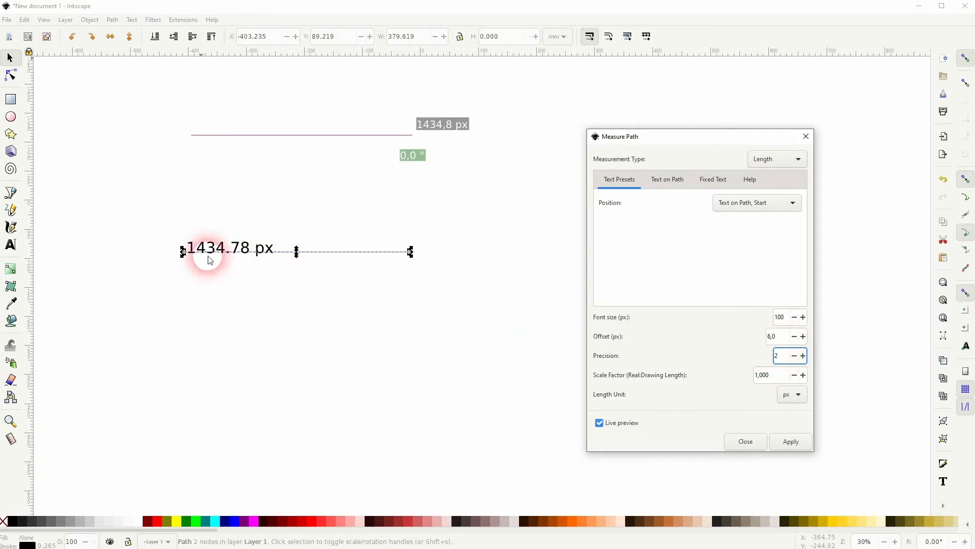
- Set the label Offset to -20 px and Precision to 4, reading 1434.7788 px
{"action": "left_click", "coordinate": [775, 336]}
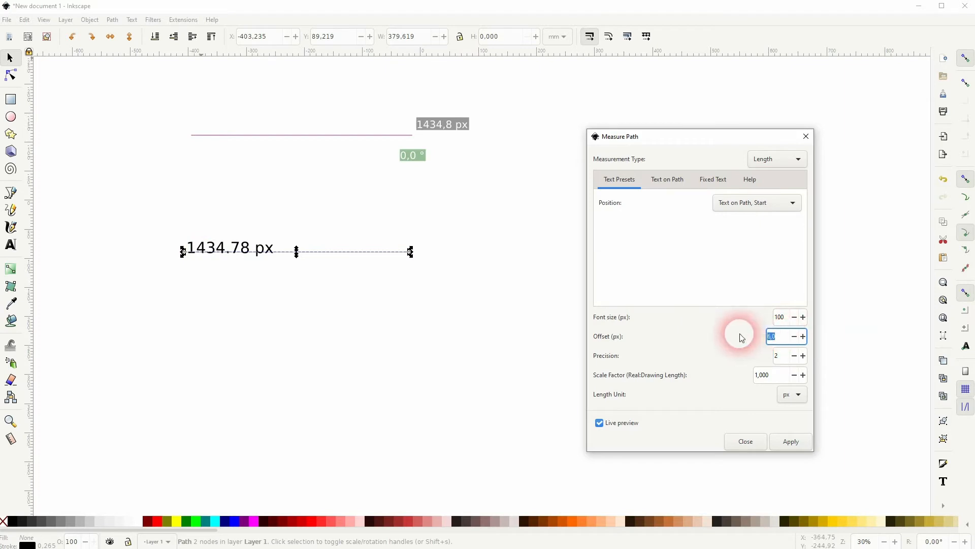
{"action": "type", "text": "-20"}
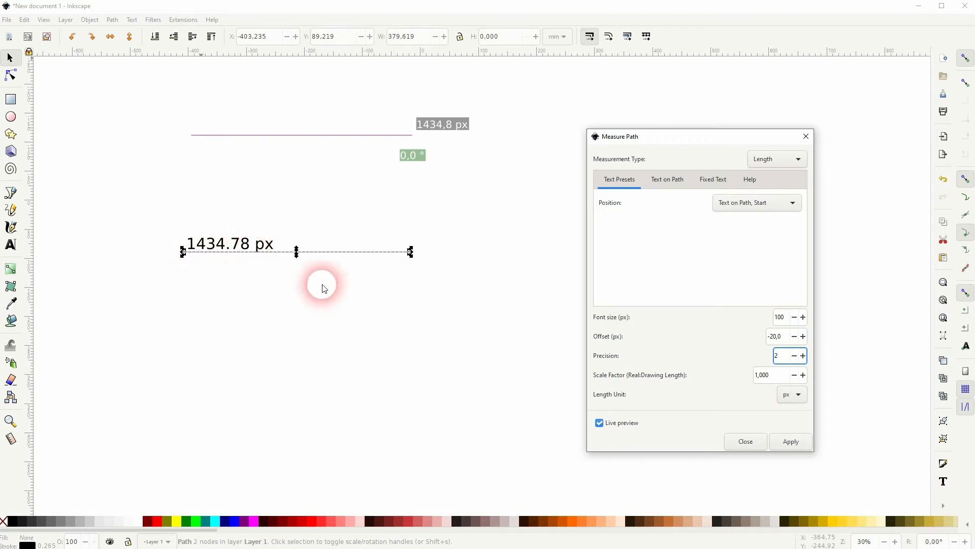
{"action": "left_click", "coordinate": [777, 355]}
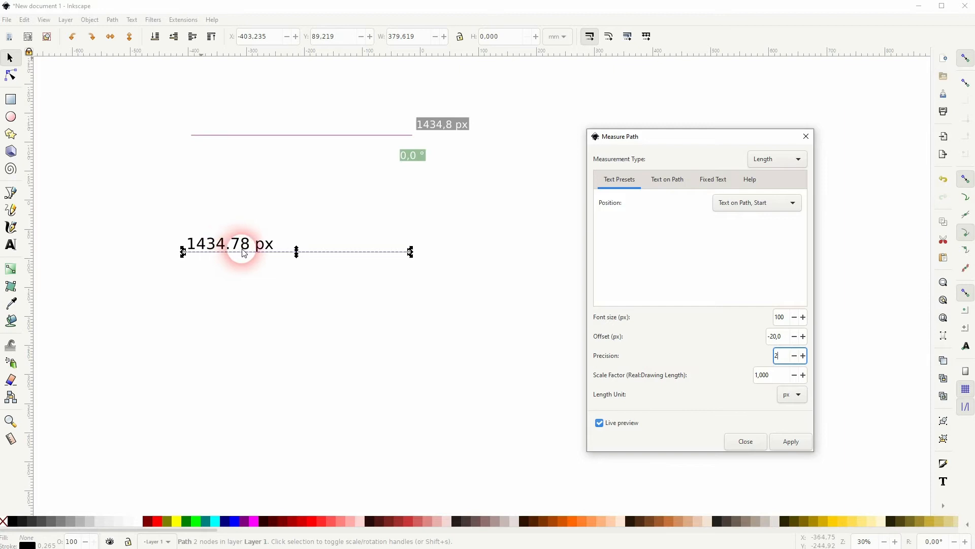
{"action": "left_click", "coordinate": [803, 356]}
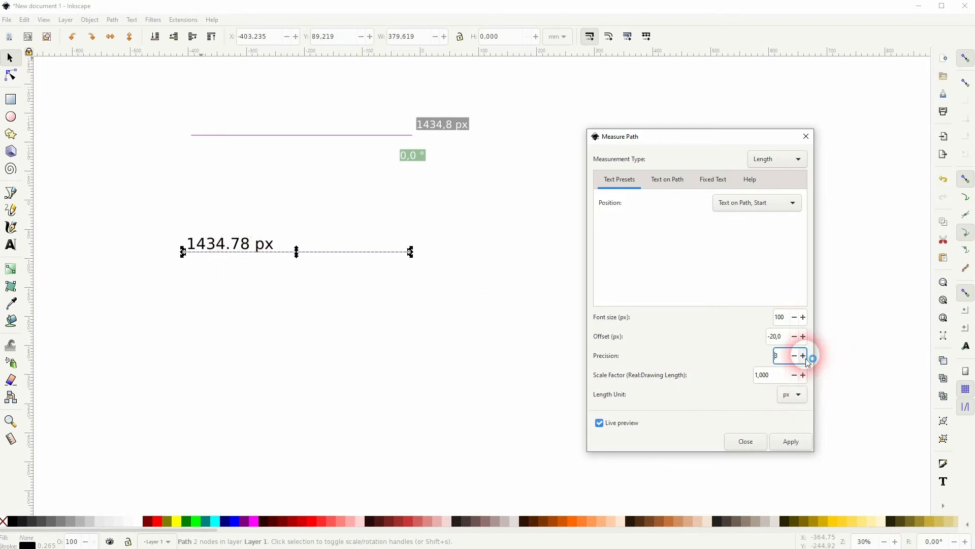
{"action": "left_click", "coordinate": [803, 356]}
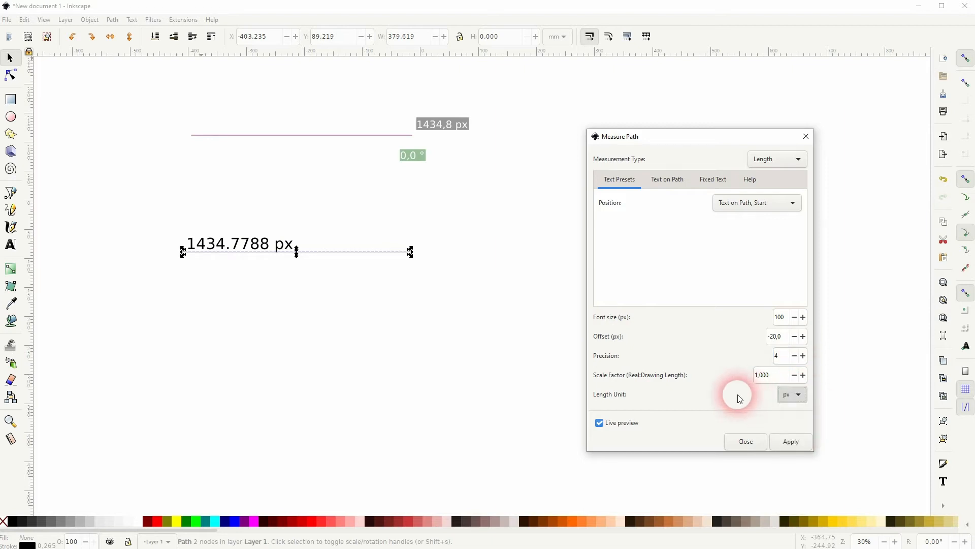
- Position the label as Text on Path, Middle, then lower the Text on Path Offset to 17%
{"action": "left_click", "coordinate": [756, 202]}
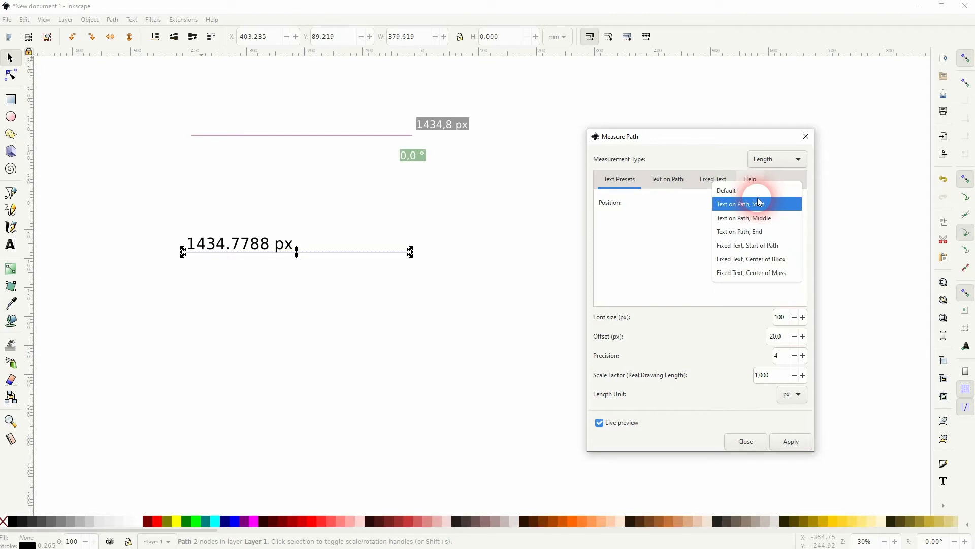
{"action": "left_click", "coordinate": [743, 217]}
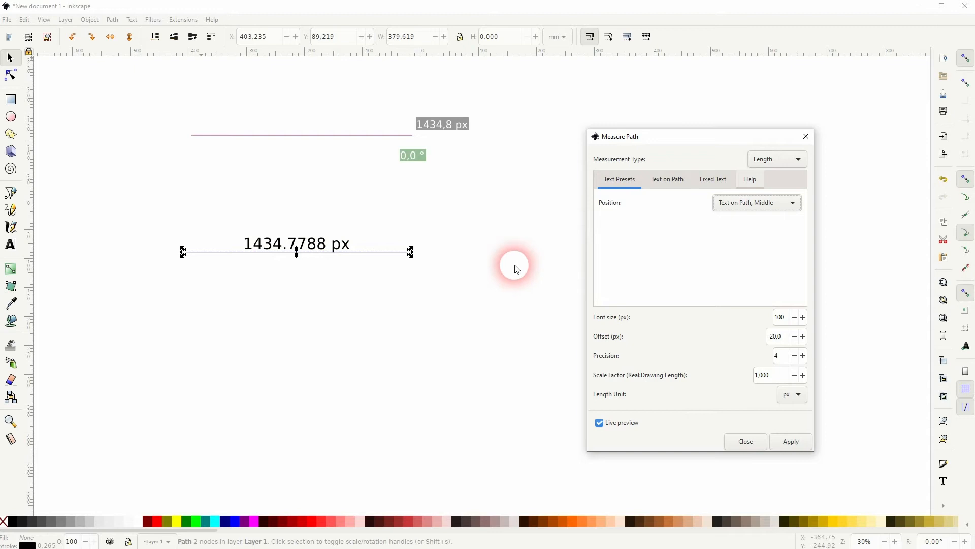
{"action": "mouse_move", "coordinate": [664, 197]}
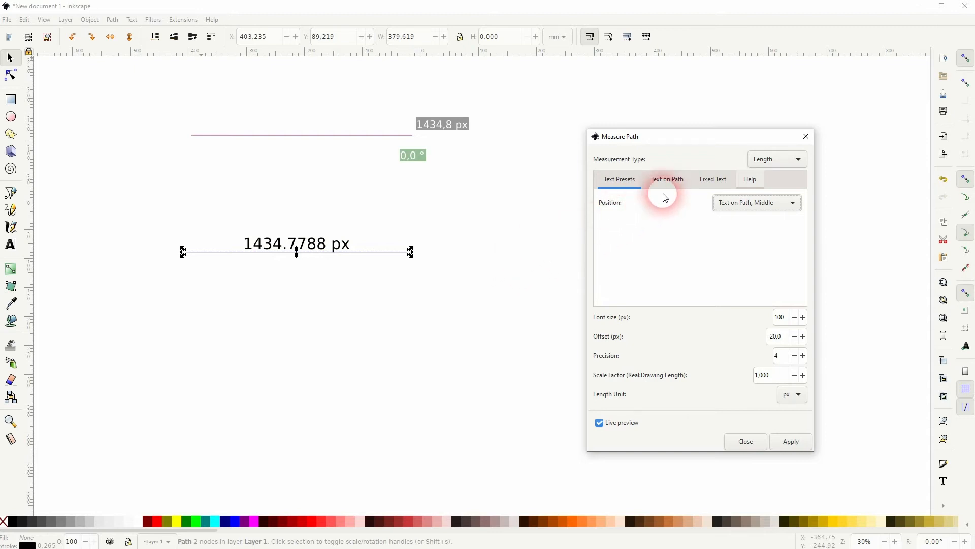
{"action": "left_click", "coordinate": [667, 179]}
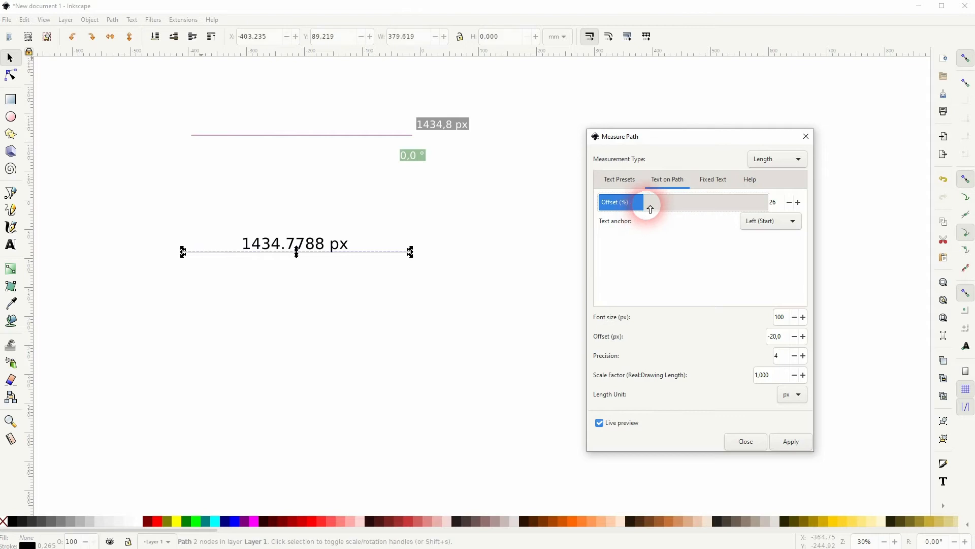
{"action": "left_click_drag", "start_coordinate": [641, 201], "coordinate": [765, 202]}
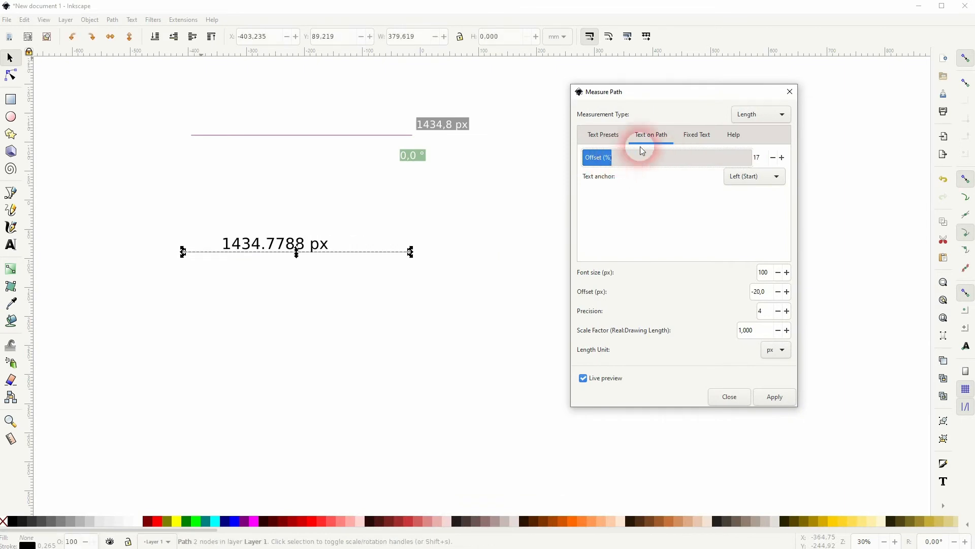
{"action": "left_click", "coordinate": [697, 134]}
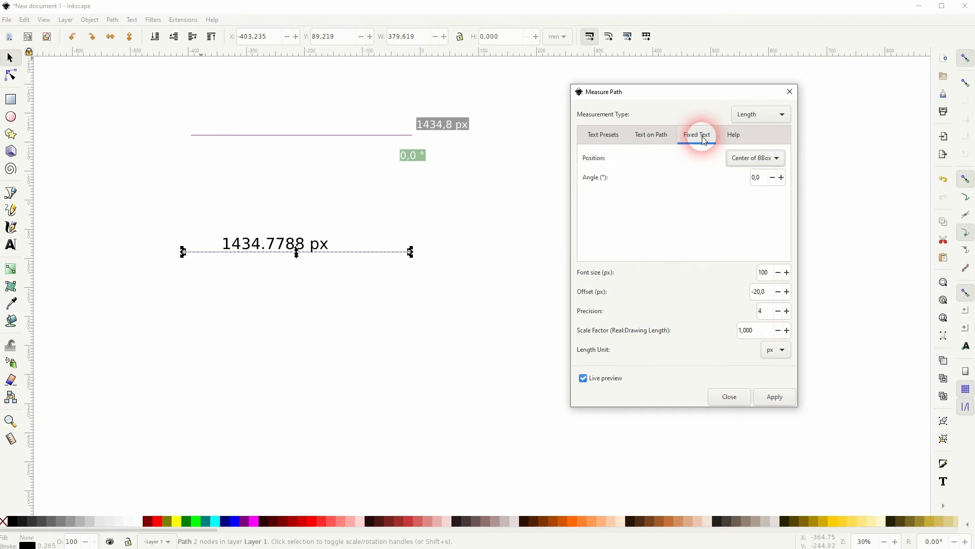
- Lower the label font size to 99 in the fixed-text settings and dismiss the script error
{"action": "left_click", "coordinate": [733, 134]}
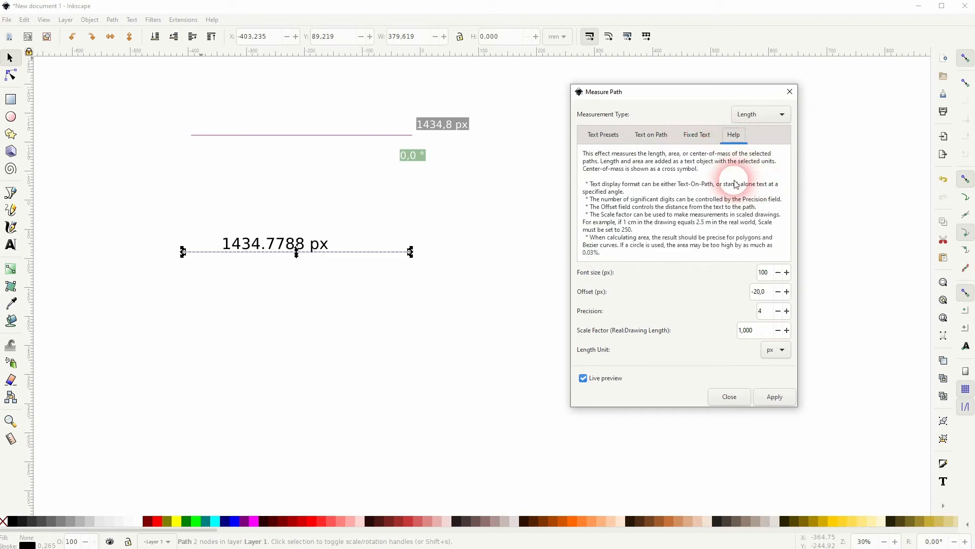
{"action": "left_click", "coordinate": [763, 272]}
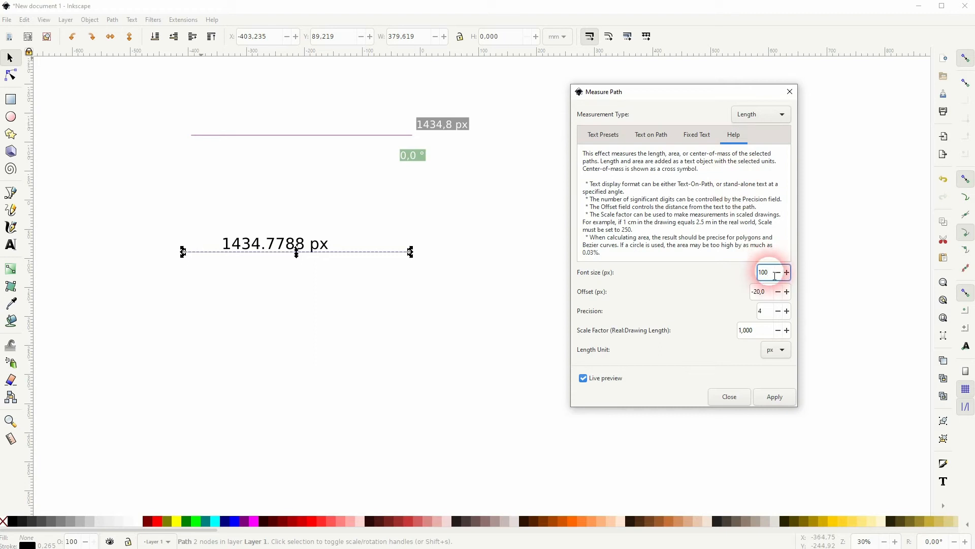
{"action": "left_click", "coordinate": [777, 272]}
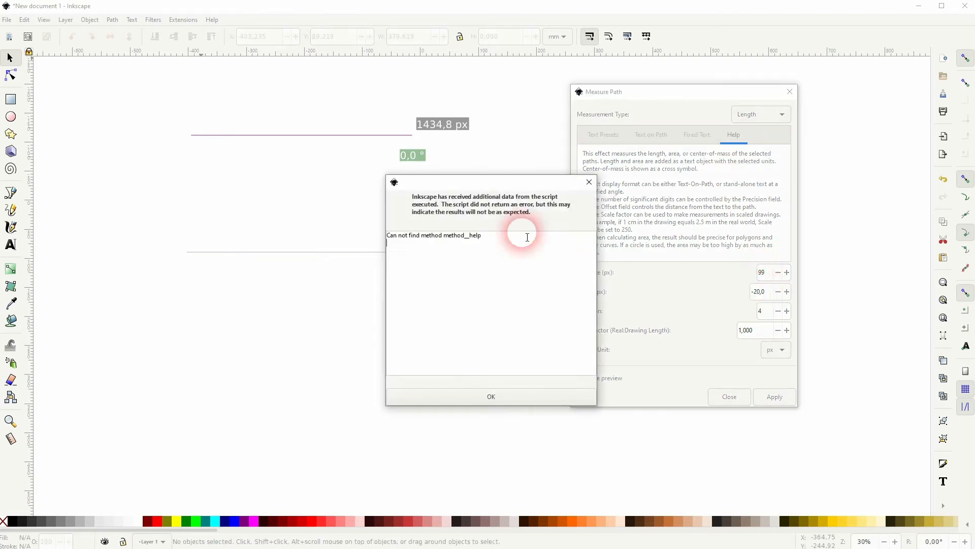
{"action": "left_click", "coordinate": [490, 396]}
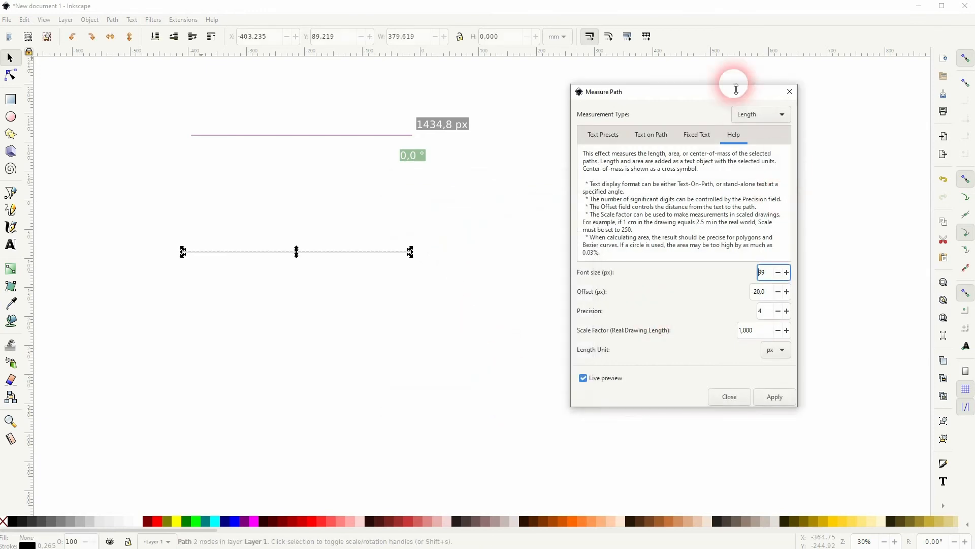
- Return to Text Presets with font size back at 100, restoring the 1434.7788 px preview
{"action": "left_click", "coordinate": [602, 134]}
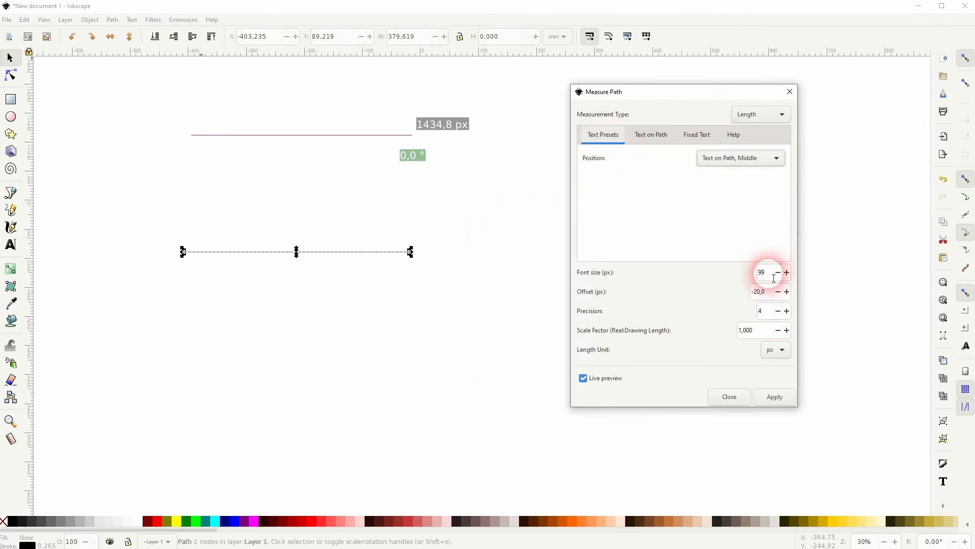
{"action": "left_click", "coordinate": [786, 272]}
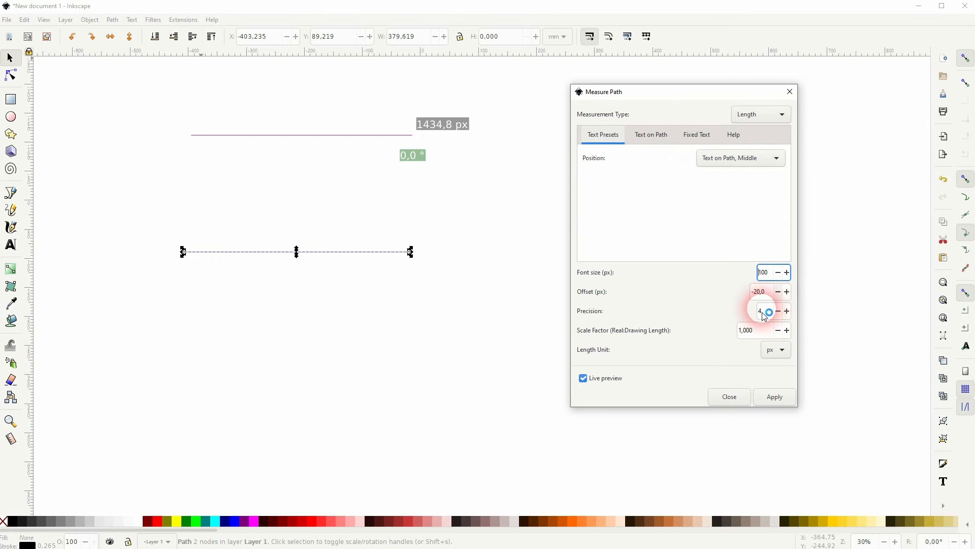
{"action": "left_click", "coordinate": [786, 311]}
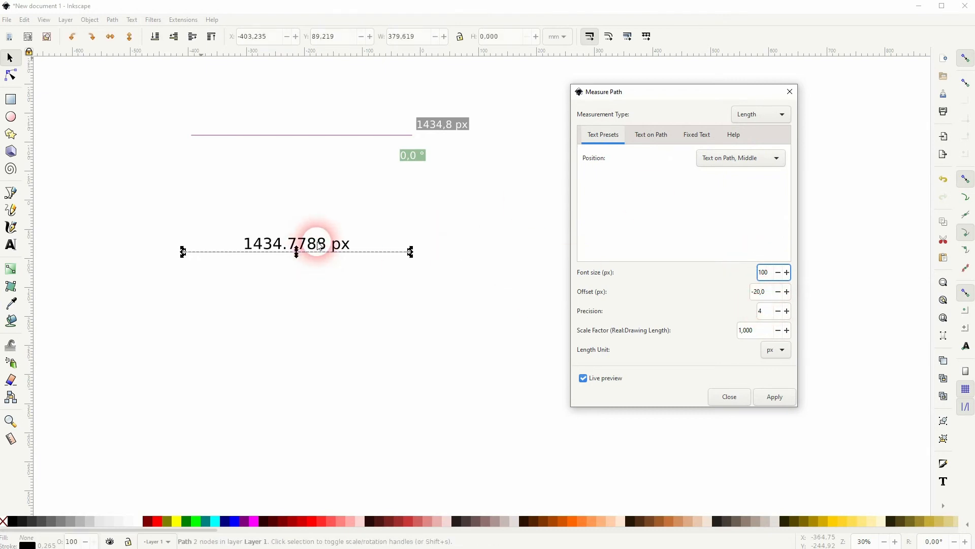
- Apply the 1434.7788 px label to the line, try Area measurement, and close Measure Path
{"action": "left_click", "coordinate": [774, 396]}
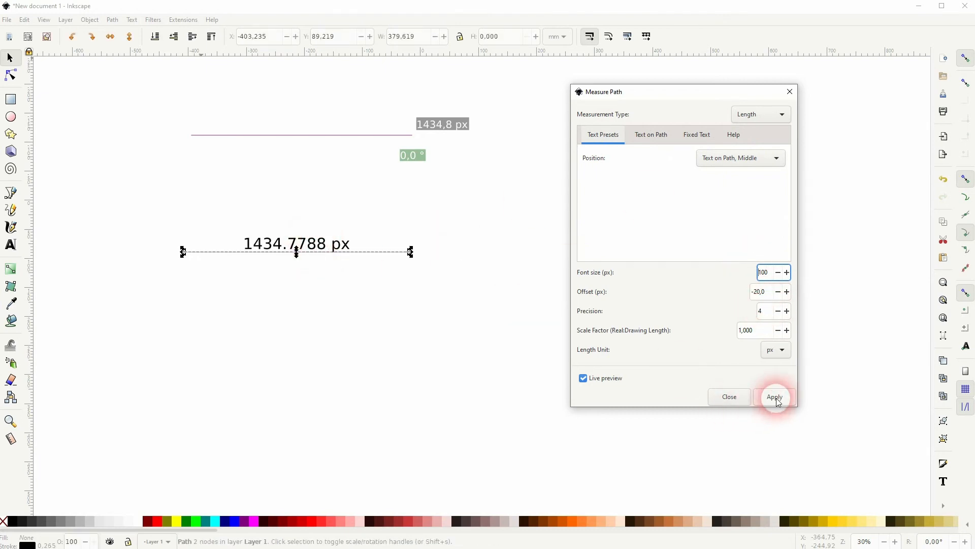
{"action": "left_click", "coordinate": [760, 114]}
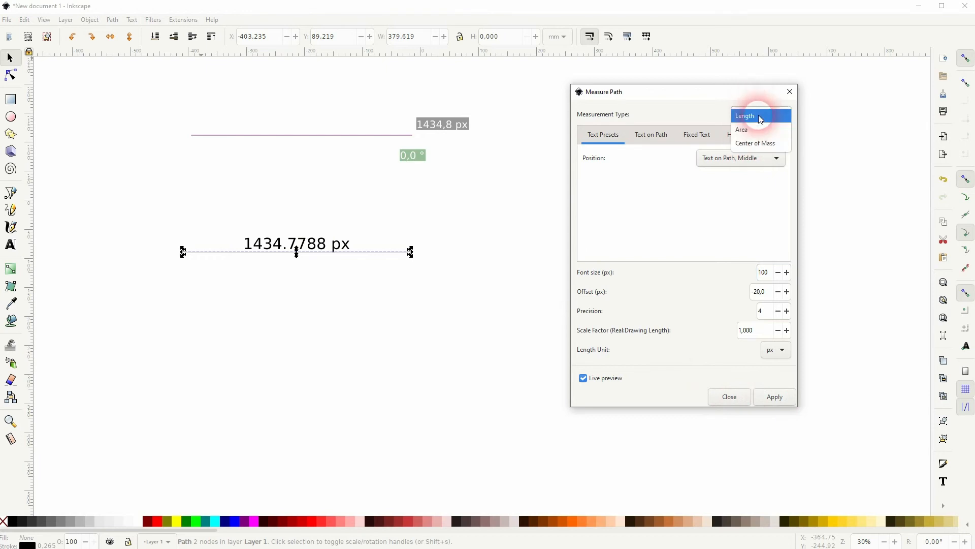
{"action": "left_click", "coordinate": [741, 129]}
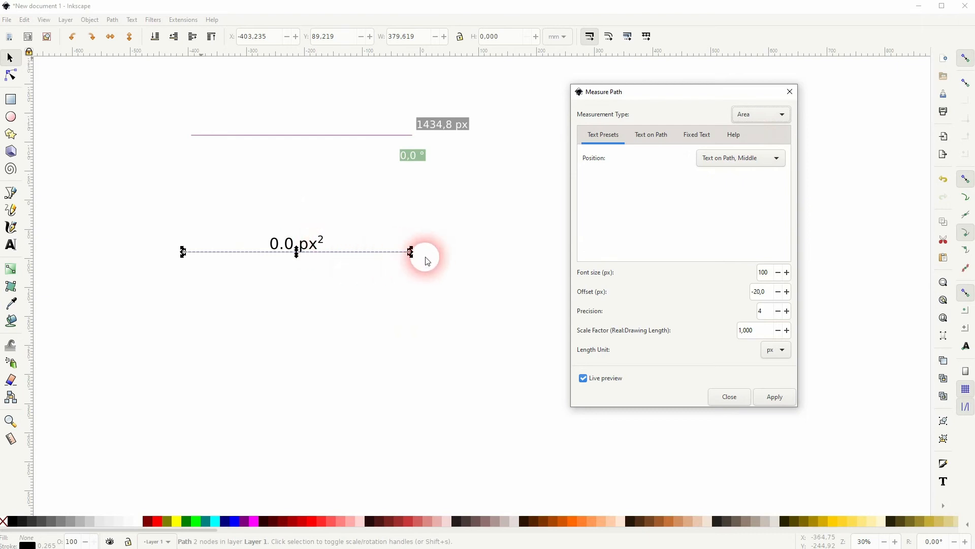
{"action": "mouse_move", "coordinate": [152, 173]}
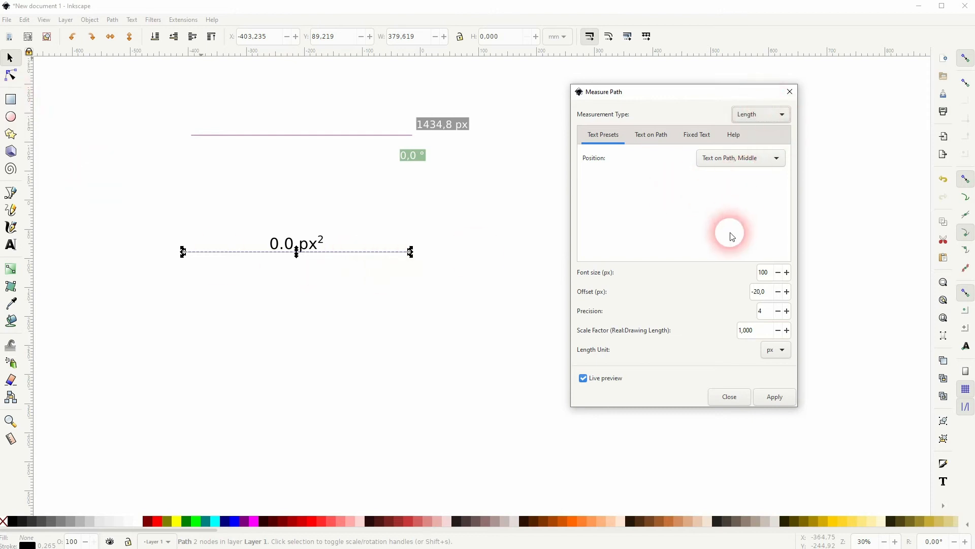
{"action": "left_click", "coordinate": [774, 396]}
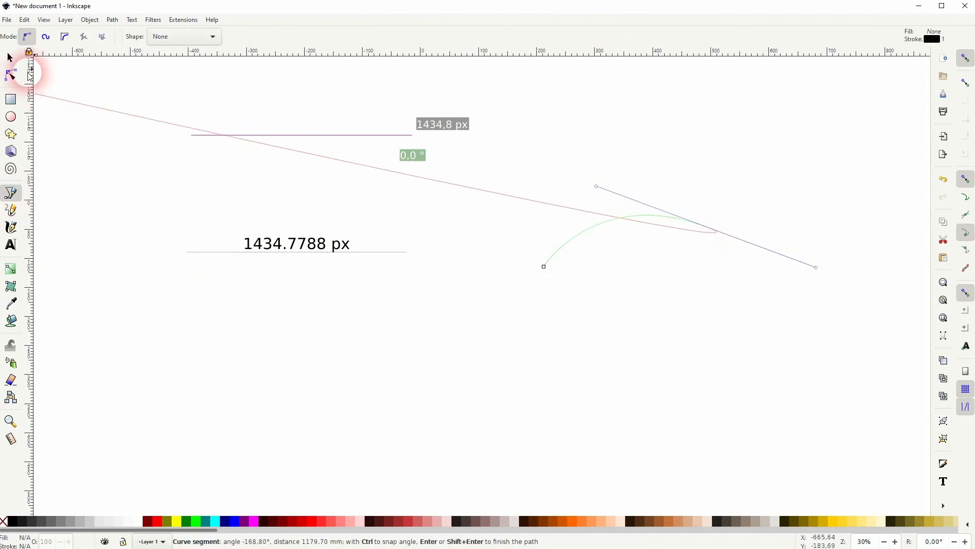
- Finish the arched Bezier curve, measure roughly 1088.9 px across it, and select it
{"action": "left_click", "coordinate": [10, 57]}
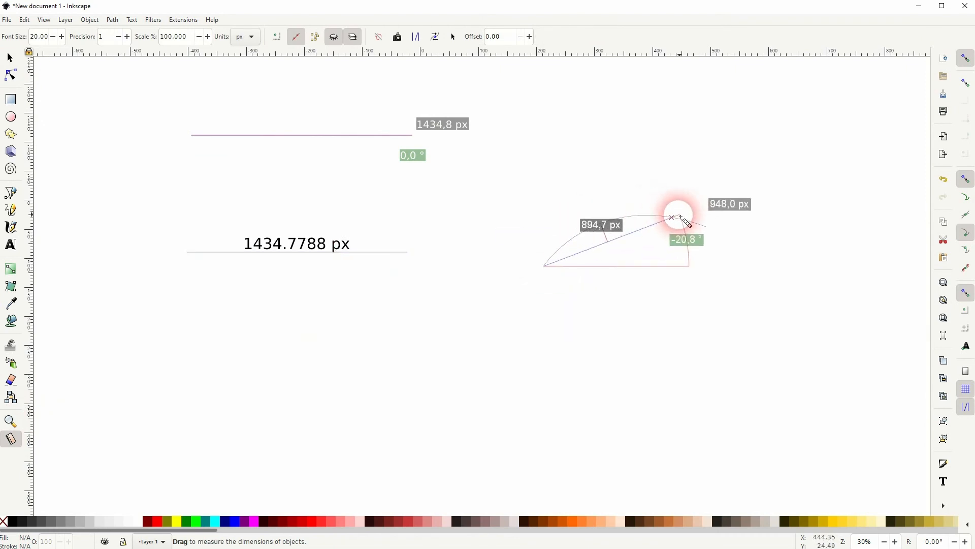
{"action": "left_click_drag", "start_coordinate": [680, 218], "coordinate": [712, 230]}
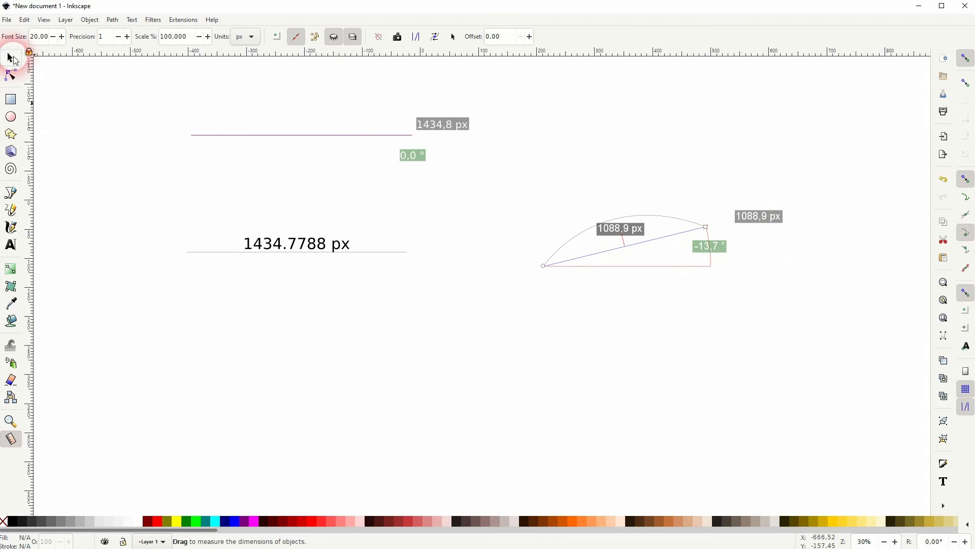
{"action": "left_click", "coordinate": [10, 57]}
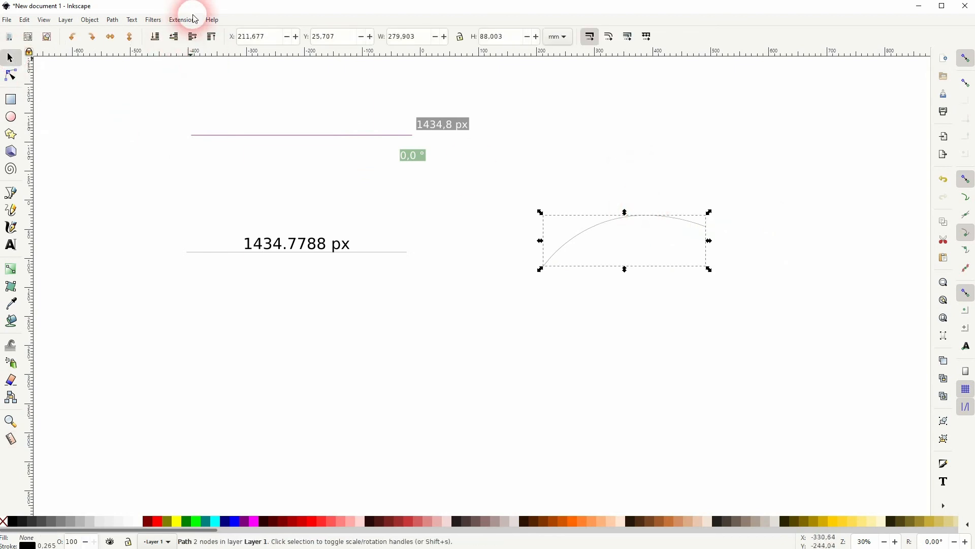
- Label the curve via Measure Path without live preview at precision 2, reading 1173.21 px
{"action": "left_click", "coordinate": [182, 19]}
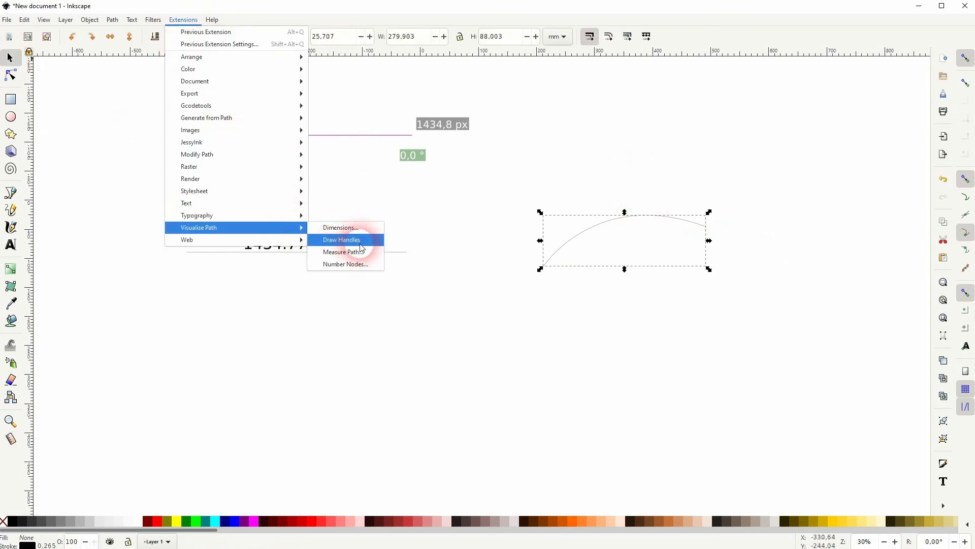
{"action": "left_click", "coordinate": [343, 251]}
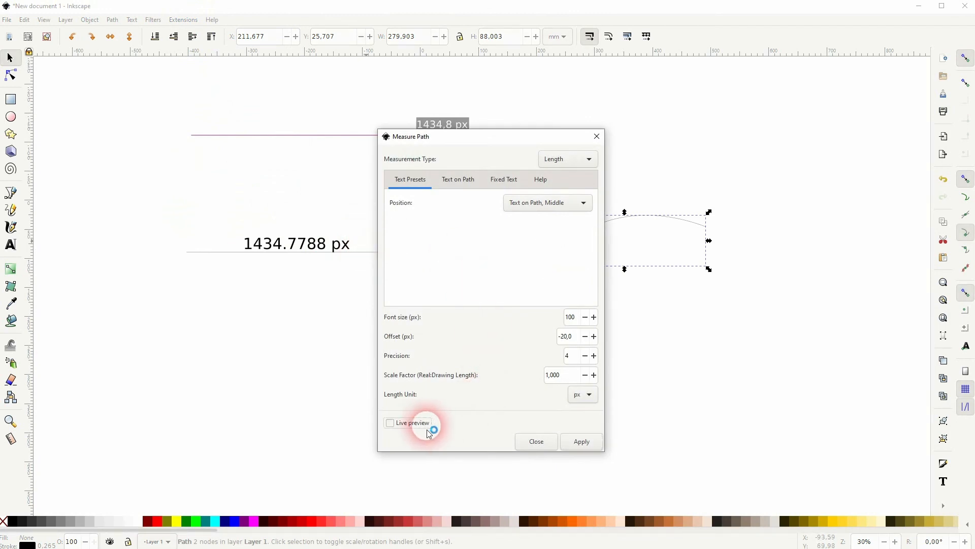
{"action": "left_click", "coordinate": [391, 422]}
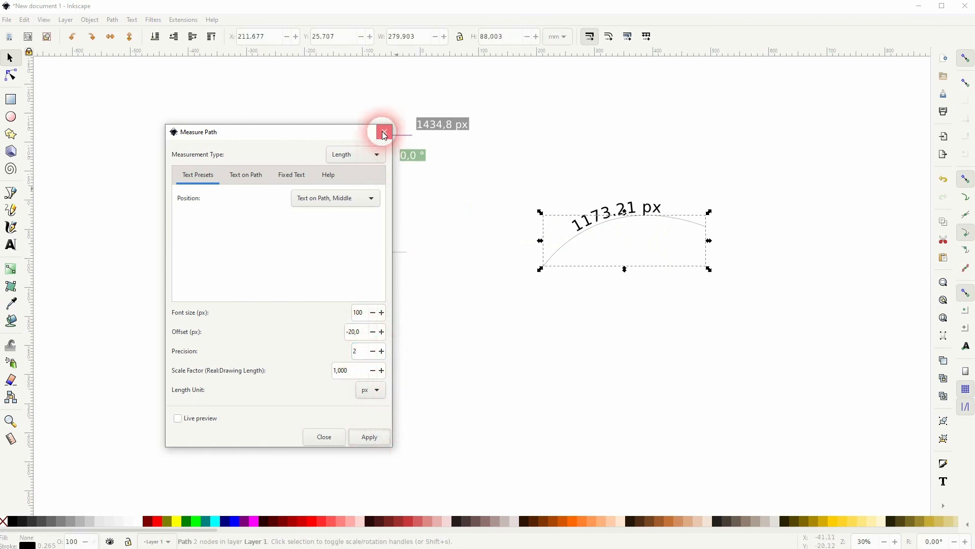
{"action": "left_click", "coordinate": [383, 132]}
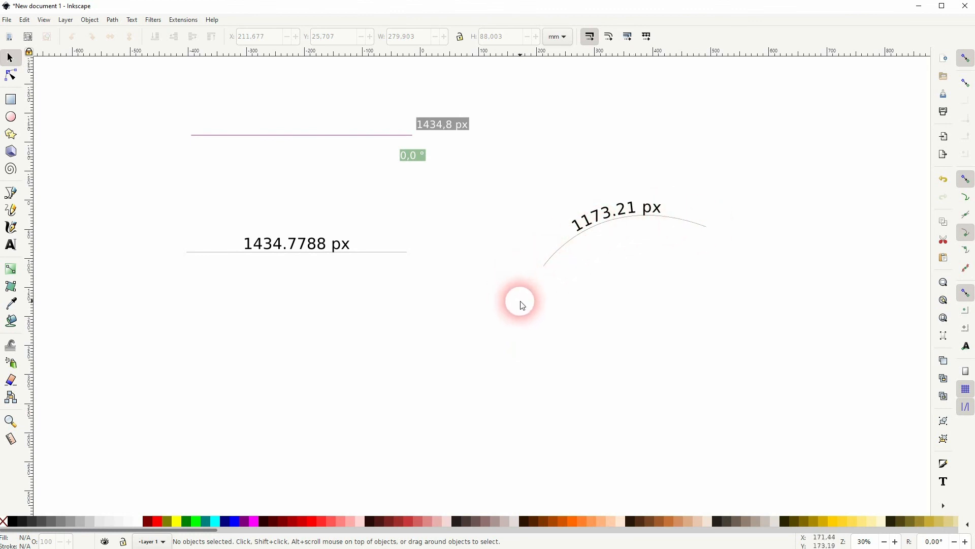
{"action": "mouse_move", "coordinate": [507, 309]}
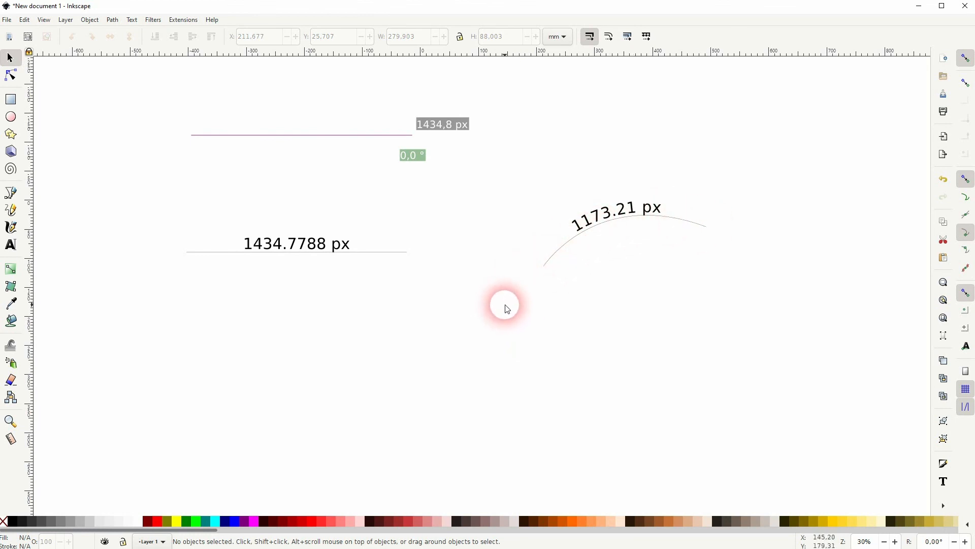